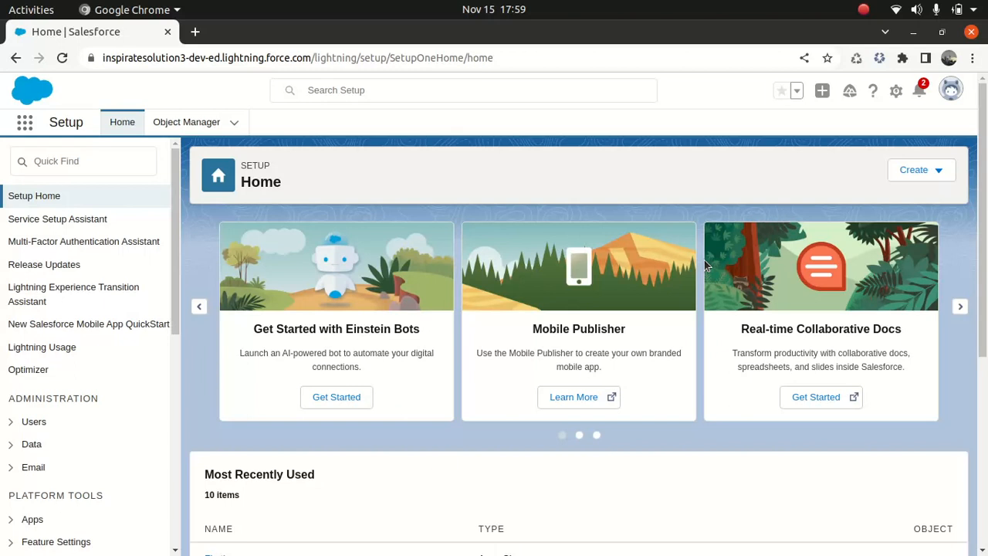
pyautogui.moveTo(508, 201)
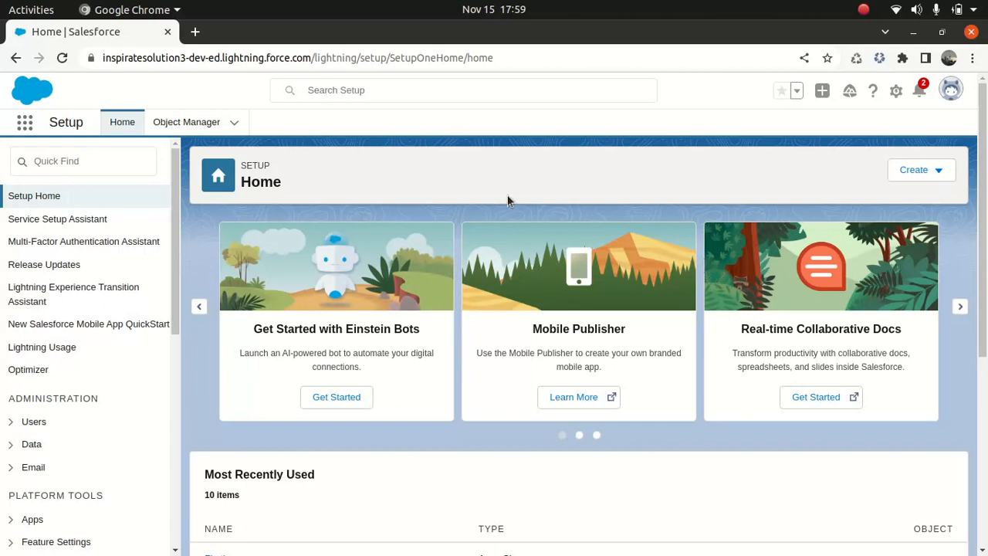
pyautogui.moveTo(92, 184)
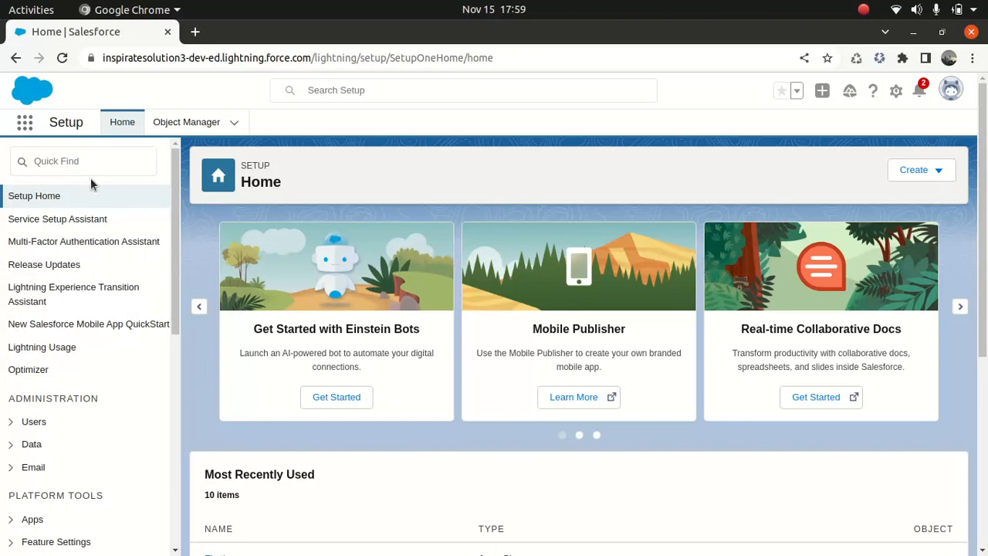
# Leave Setup Home and go to the Object Manager tab.
pyautogui.click(83, 160)
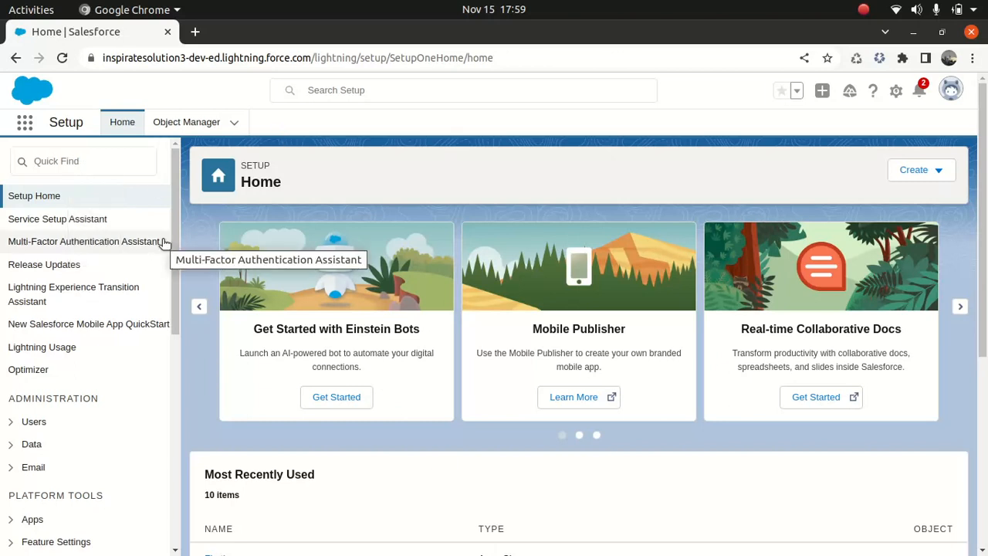
pyautogui.click(186, 122)
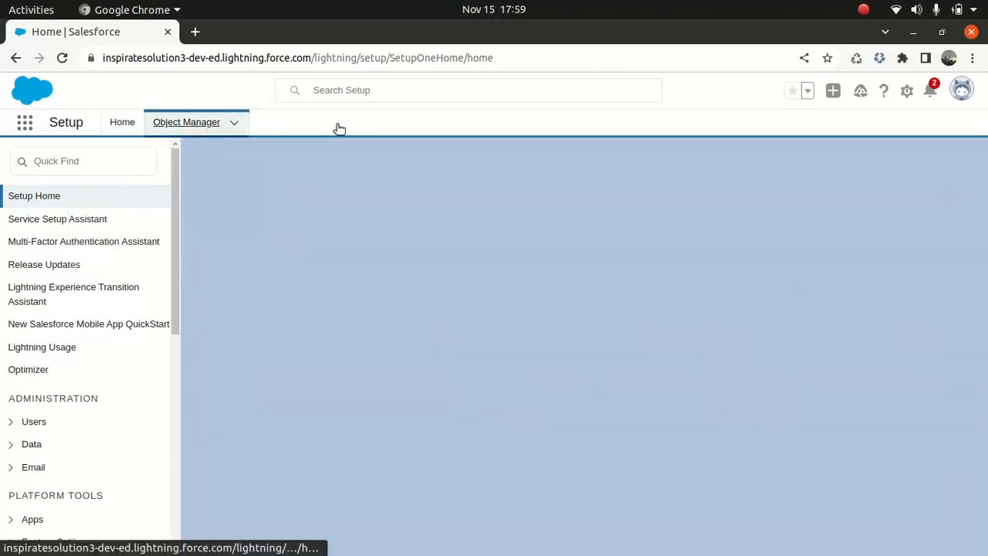
# Filter the Object Manager list with 'approval' in the Quick Find box.
pyautogui.click(186, 122)
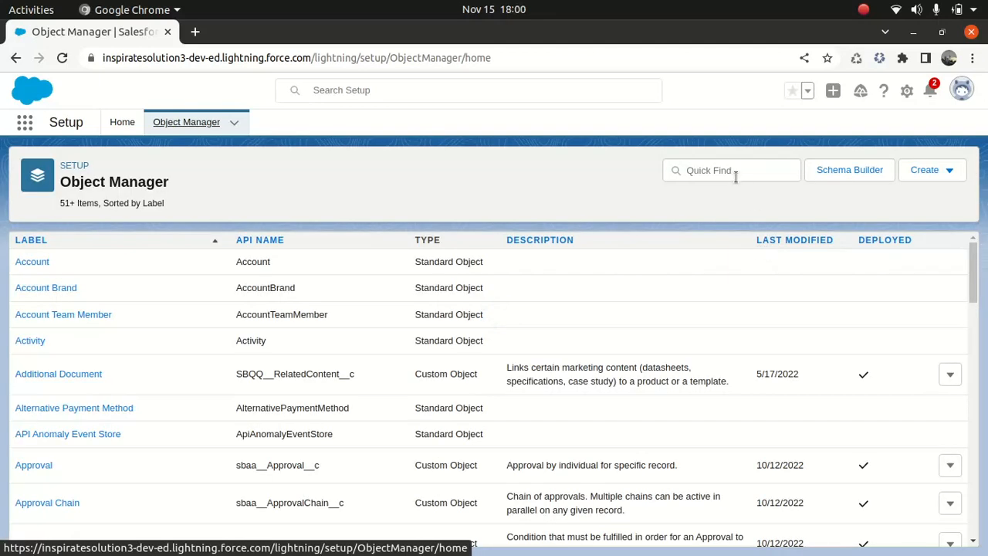
pyautogui.click(731, 170)
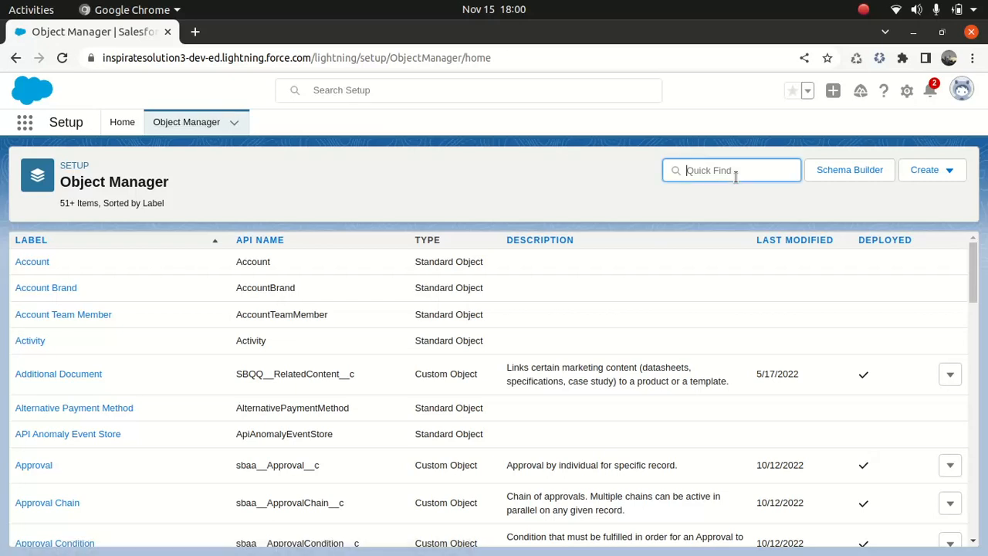
pyautogui.write('approval')
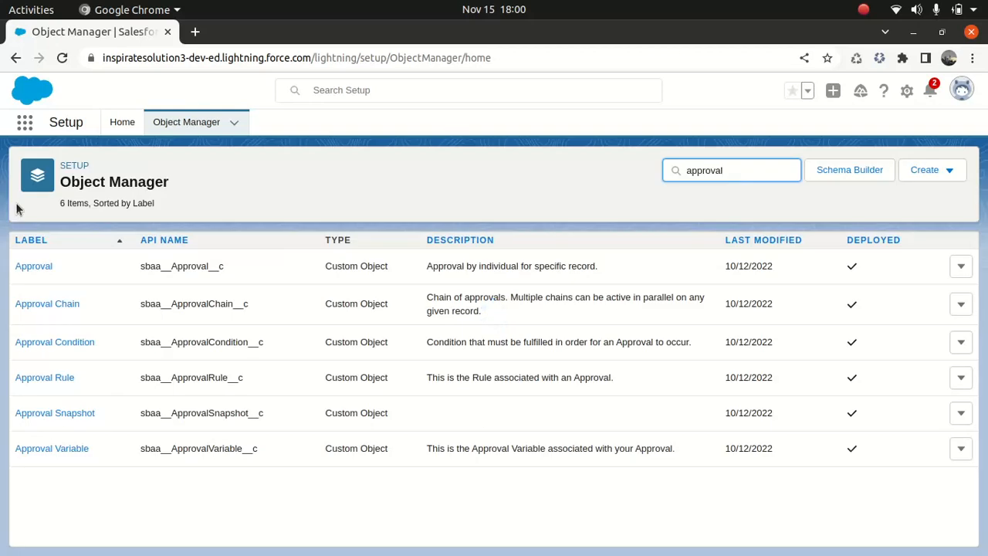
pyautogui.moveTo(44, 395)
pyautogui.write('test case')
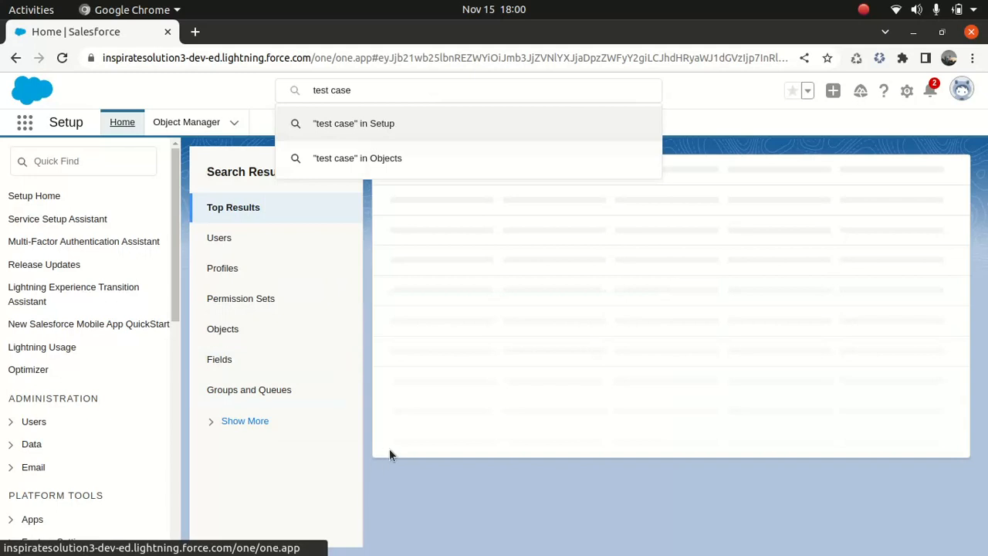
pyautogui.moveTo(378, 463)
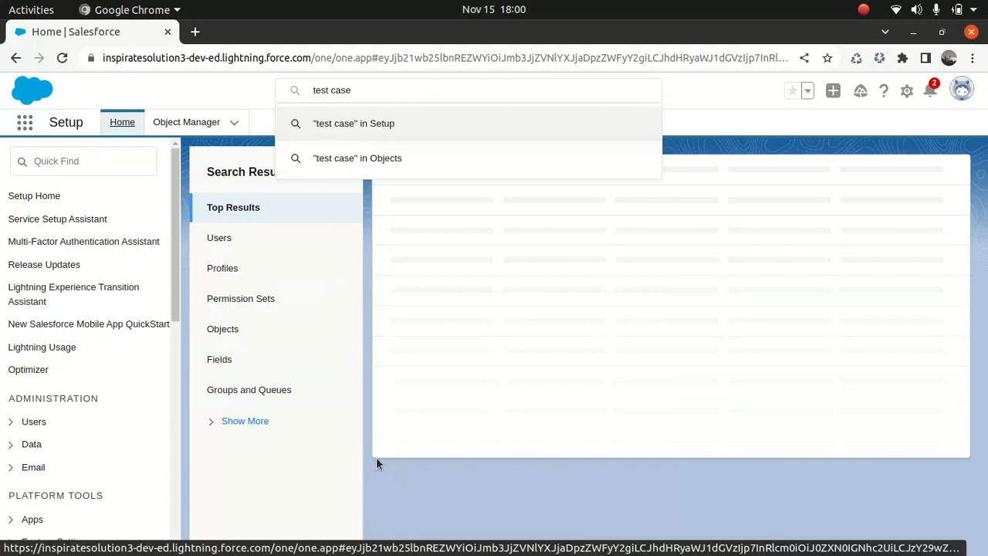
pyautogui.moveTo(437, 146)
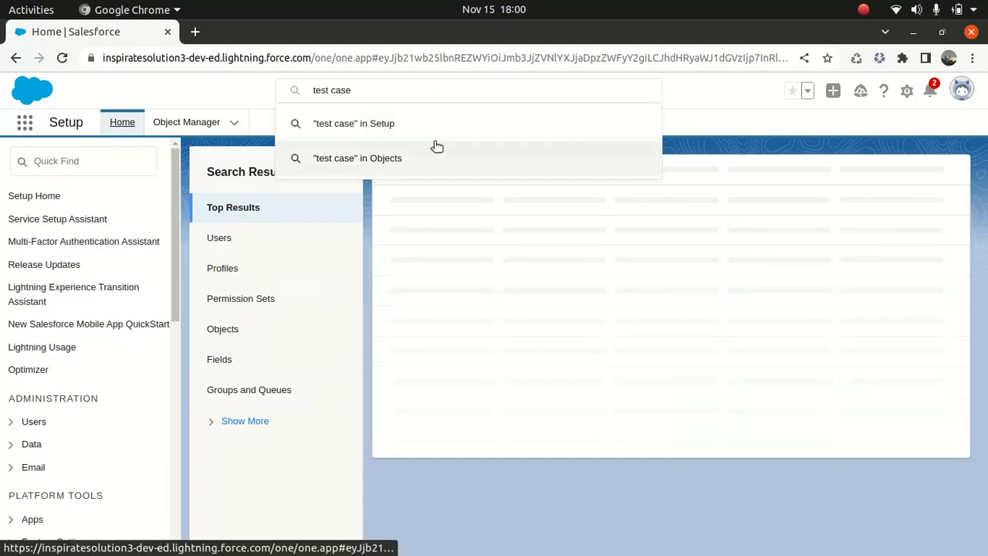
# Search Setup objects for 'test case', show more categories, then replace the search with 'test'.
pyautogui.click(357, 157)
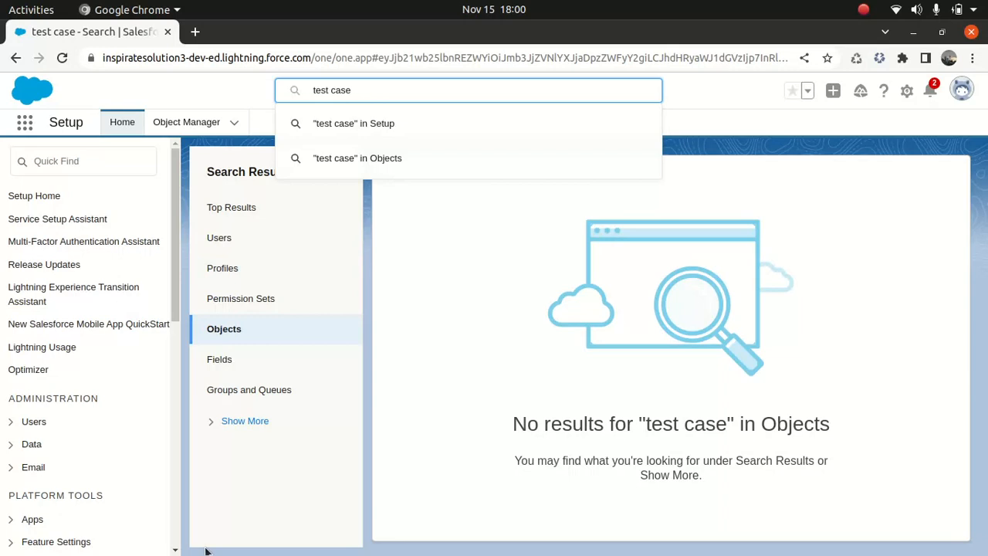
pyautogui.click(245, 421)
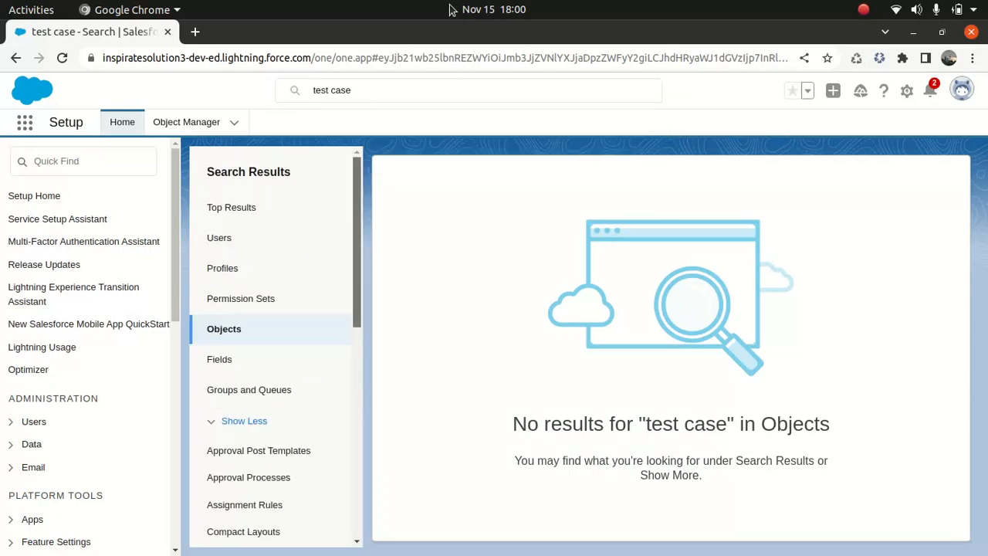
pyautogui.click(469, 90)
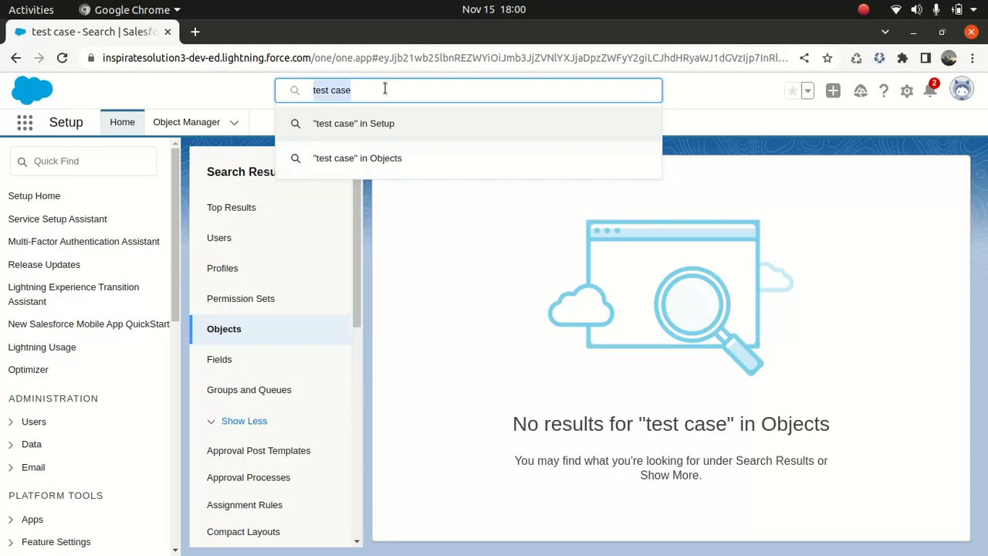
pyautogui.write('test')
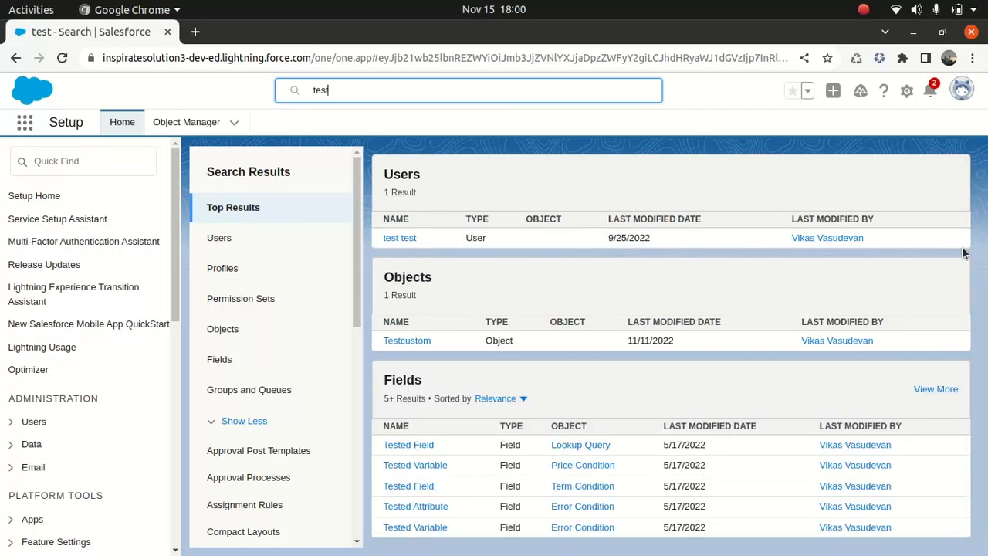
pyautogui.moveTo(983, 384)
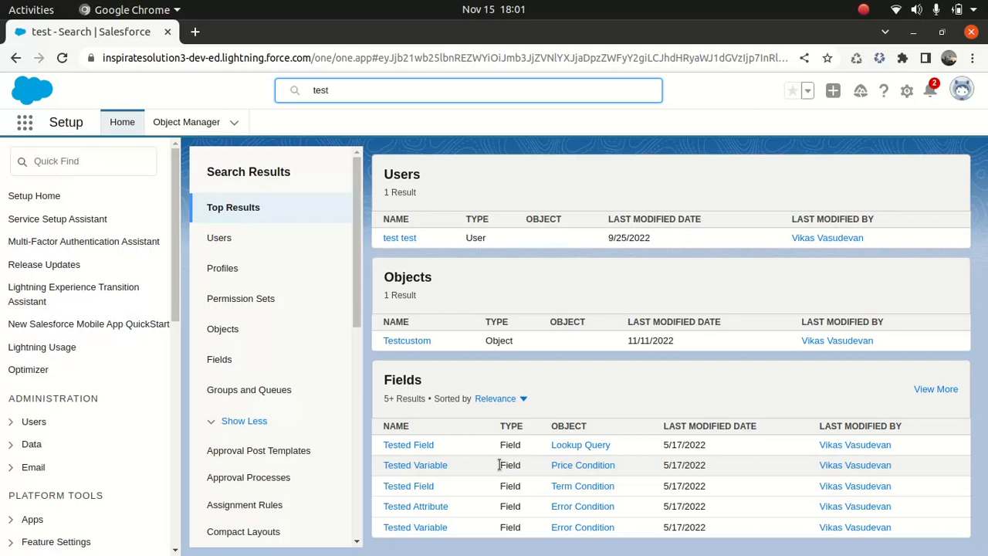
# Run the Setup search for 'test' and switch to the Developer Console window.
pyautogui.click(467, 90)
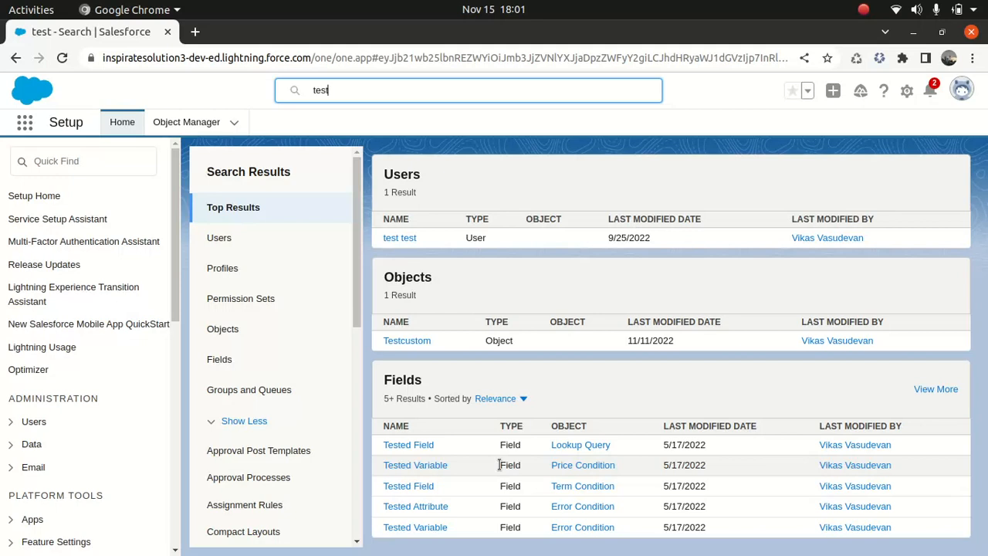
pyautogui.moveTo(547, 532)
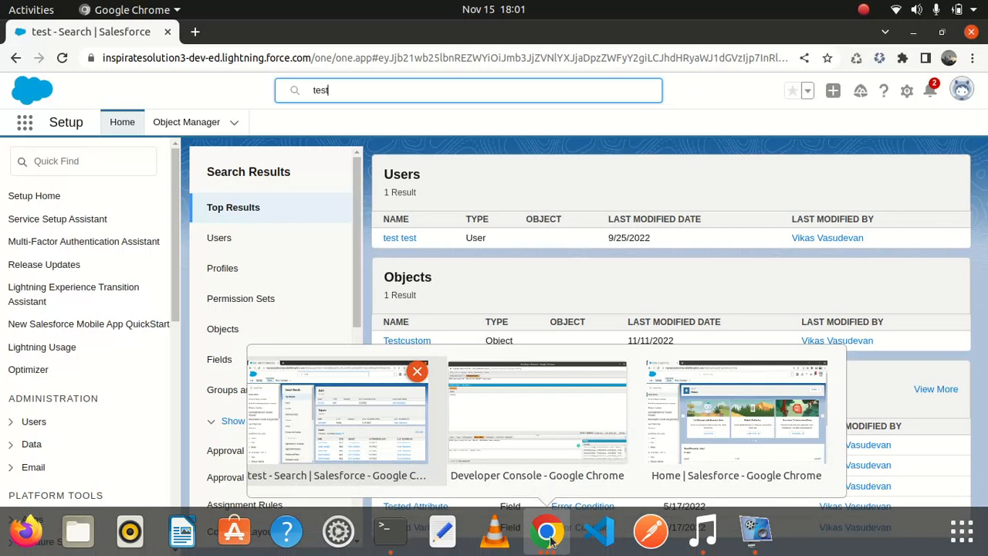
pyautogui.click(536, 417)
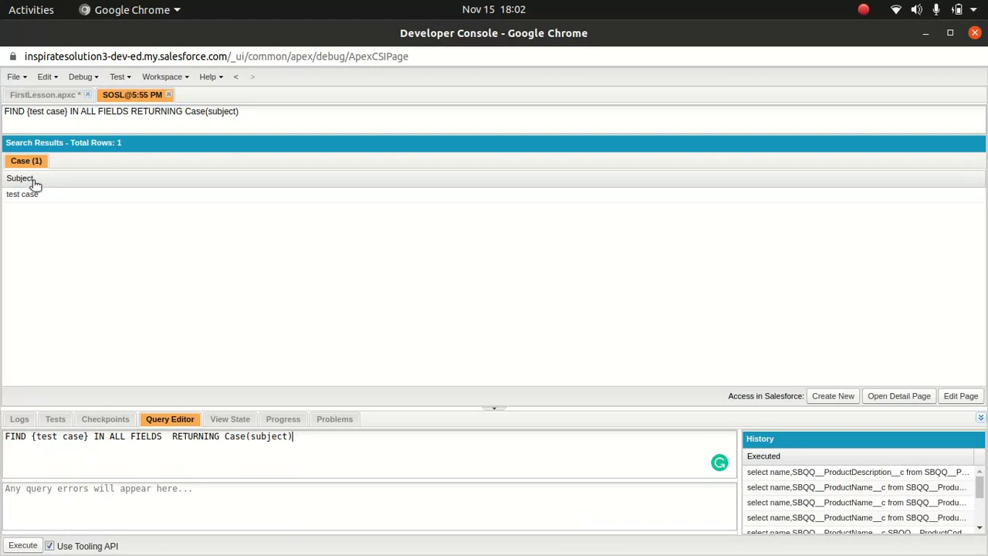
pyautogui.moveTo(41, 218)
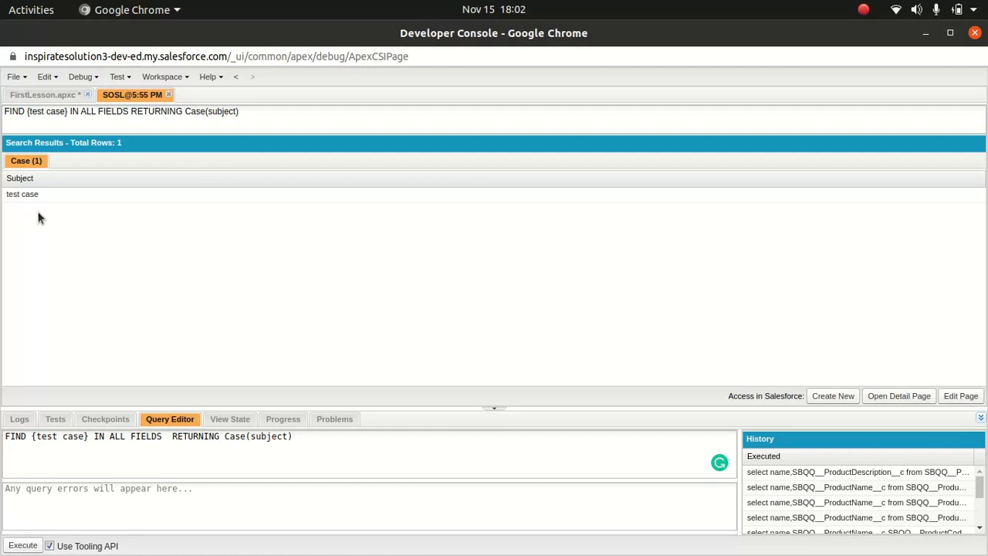
# View the SOSL results tab showing the one Case with subject 'test case'.
pyautogui.click(292, 436)
pyautogui.write('select subjec')
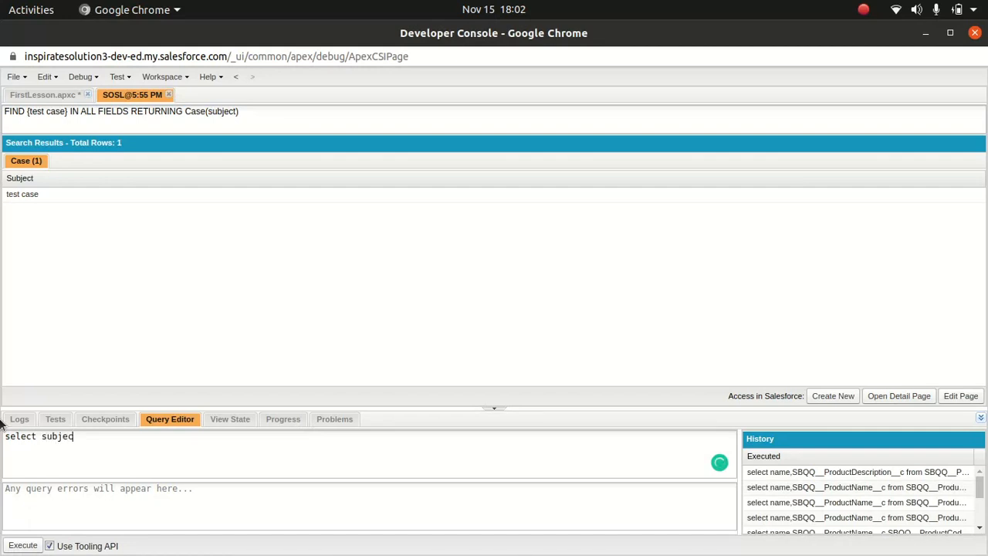
# Execute the SOQL query: select subject from case where subject = 'test case'.
pyautogui.write('form cas')
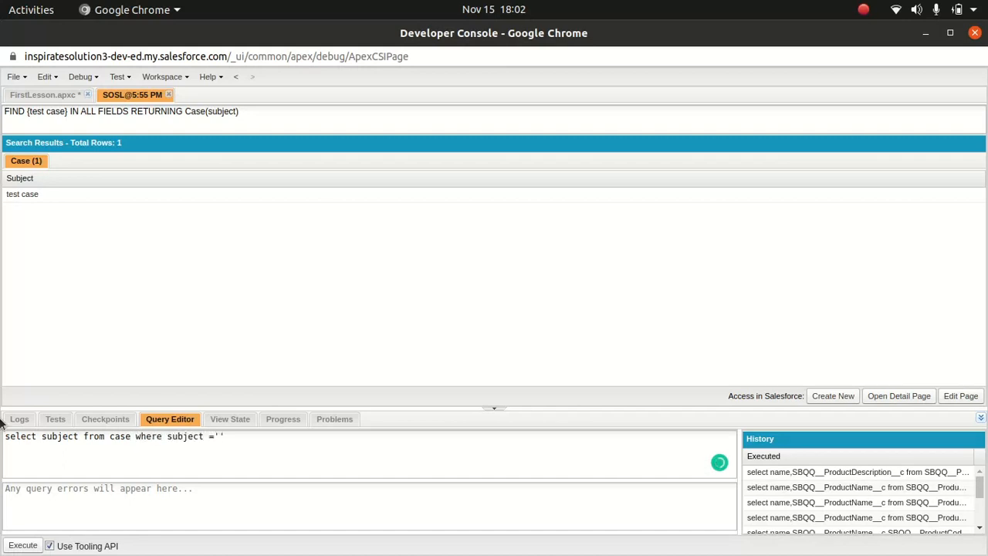
pyautogui.write('test case')
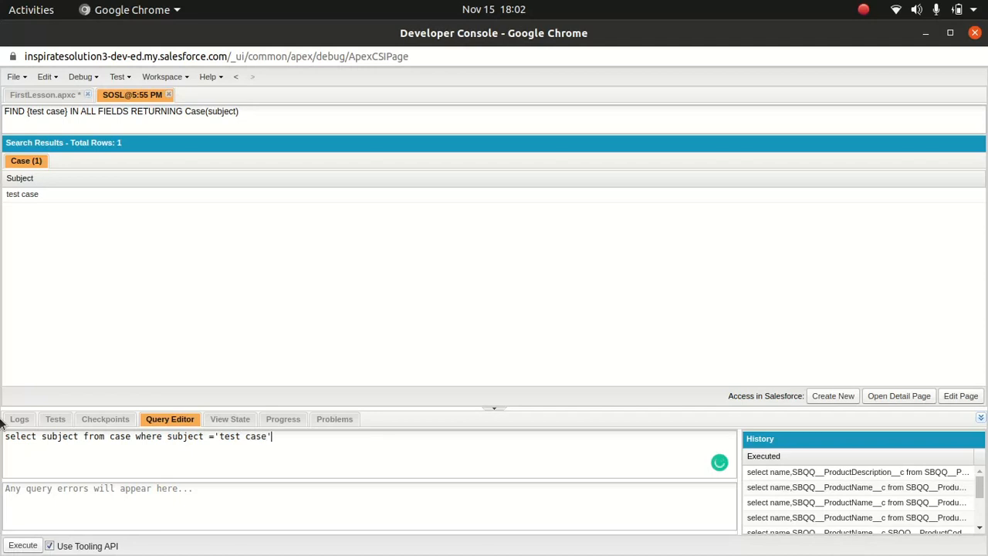
pyautogui.click(23, 545)
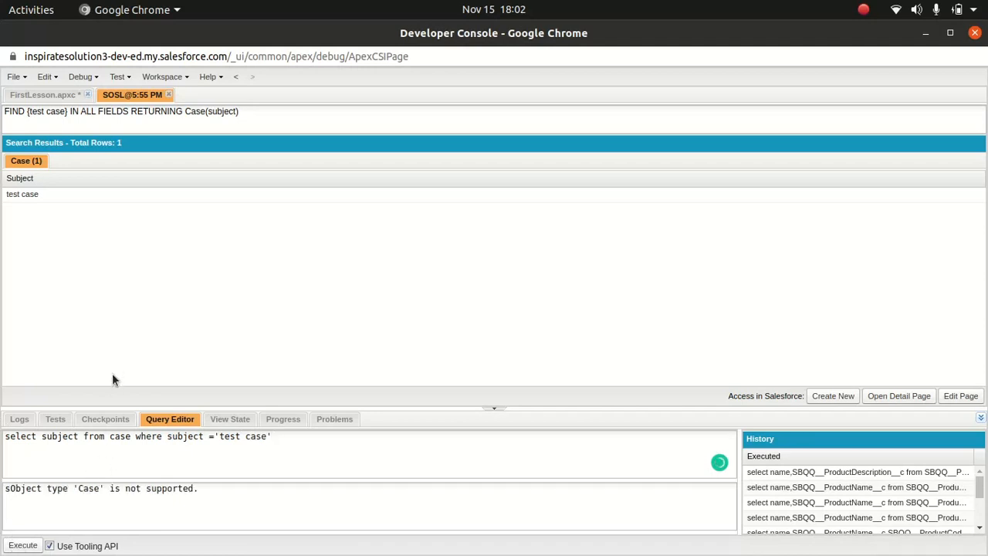
pyautogui.moveTo(62, 260)
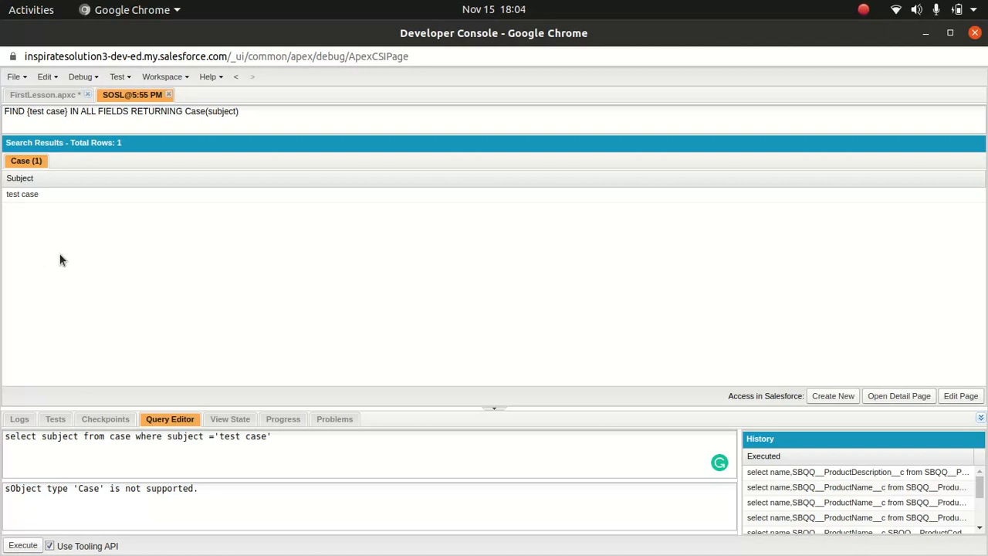
pyautogui.moveTo(197, 278)
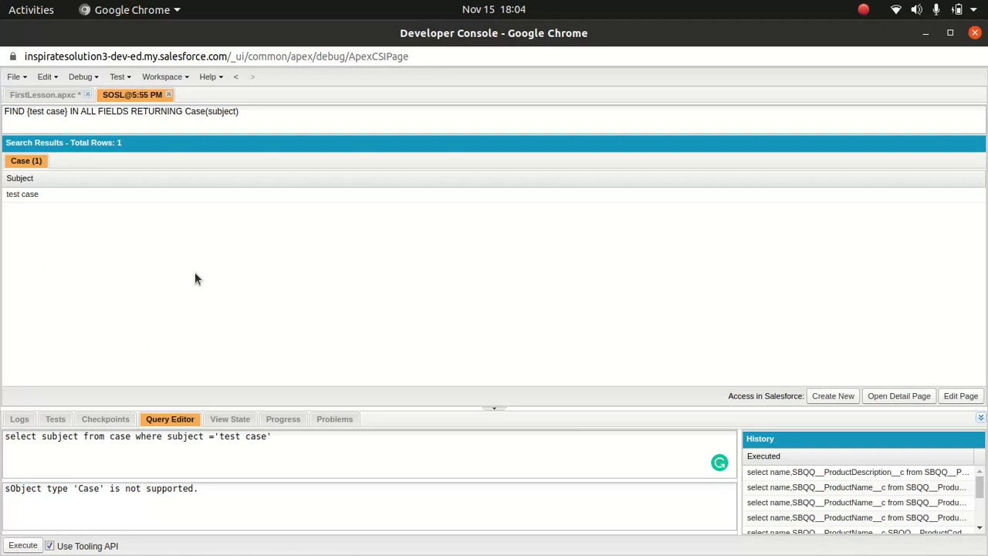
pyautogui.moveTo(419, 387)
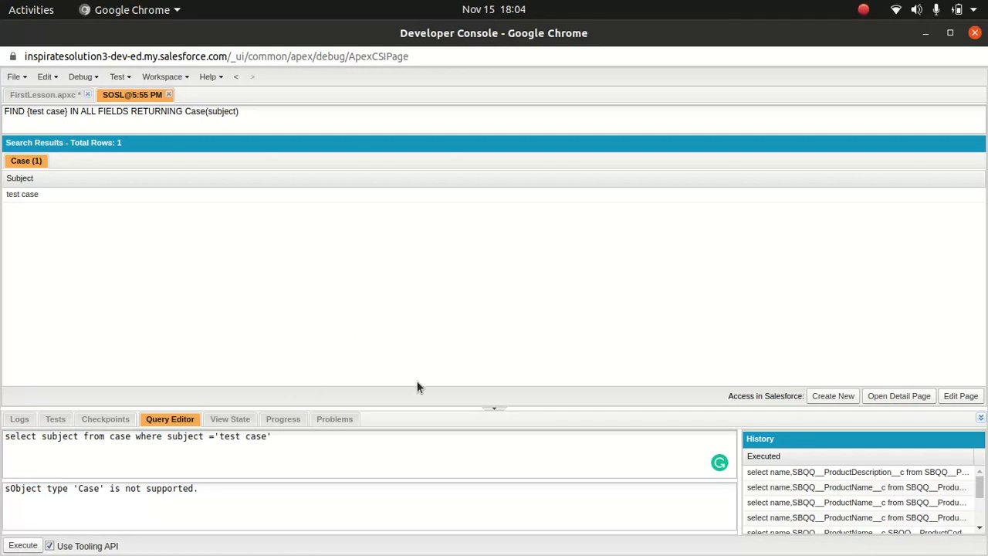